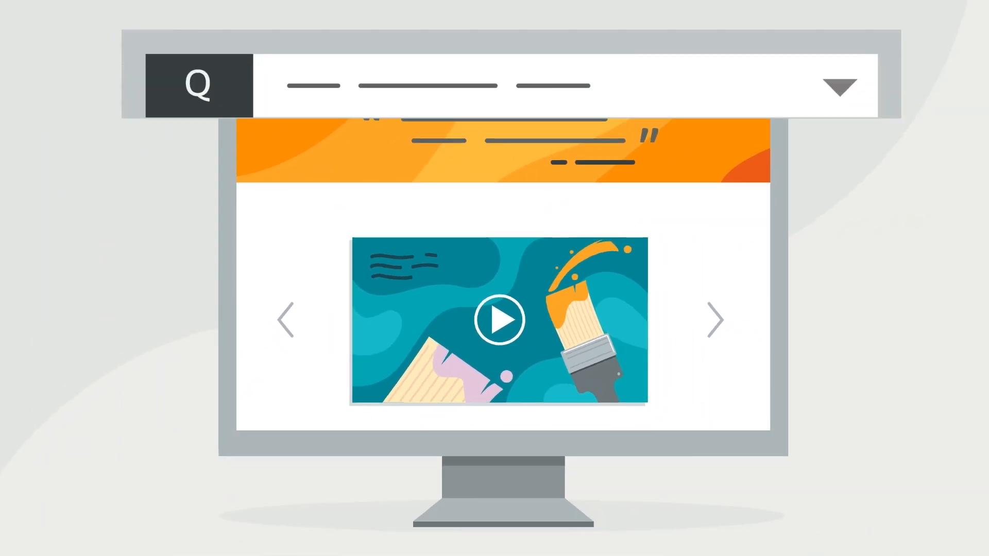
Expand the first of the five Q&A questions so its answer shows.
click(840, 86)
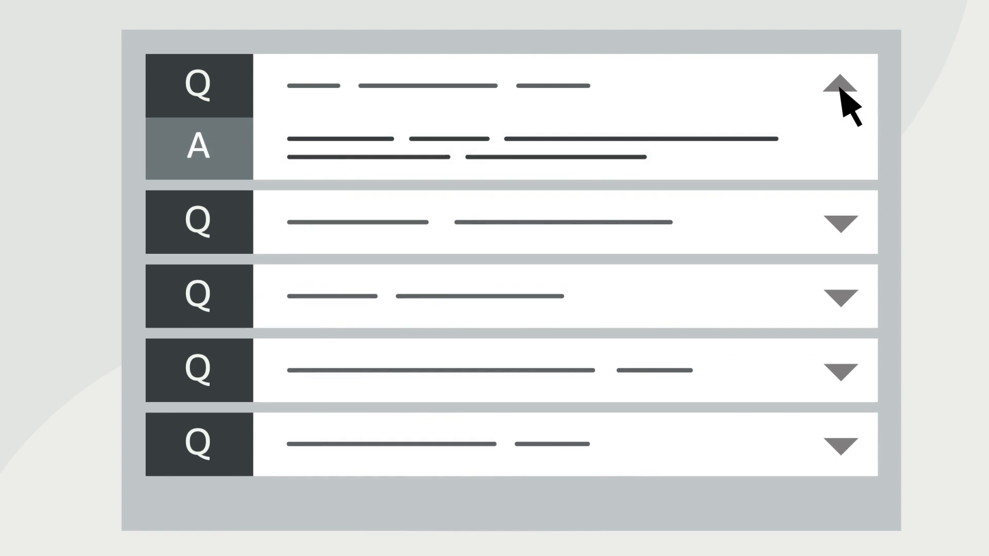